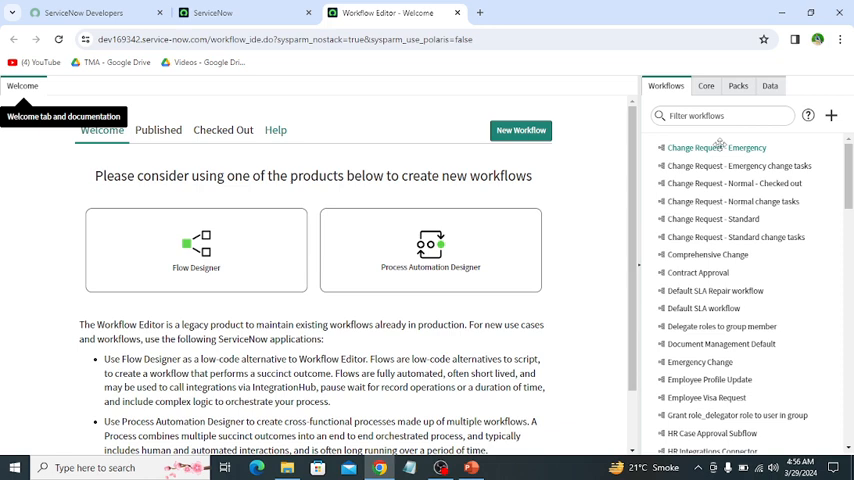
- Filter the Workflows palette by 'RT' and open 'RT Tech Solutions1 - Checked out' on the canvas
type("RT")
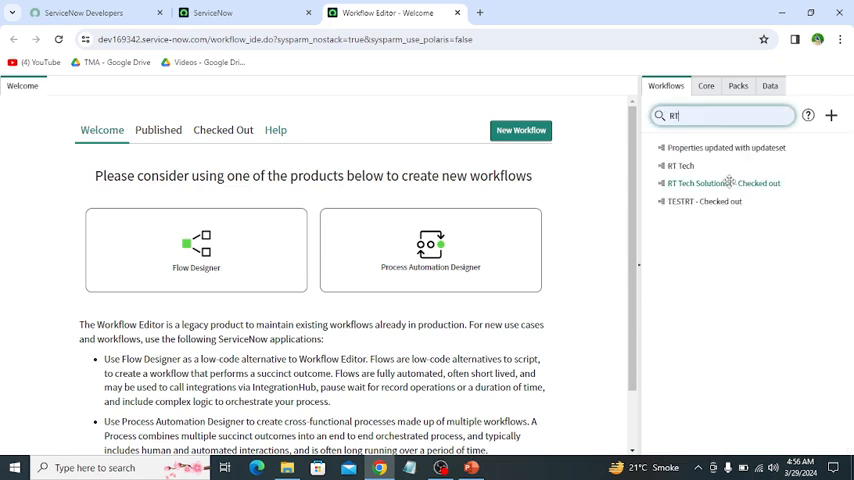
left_click(724, 184)
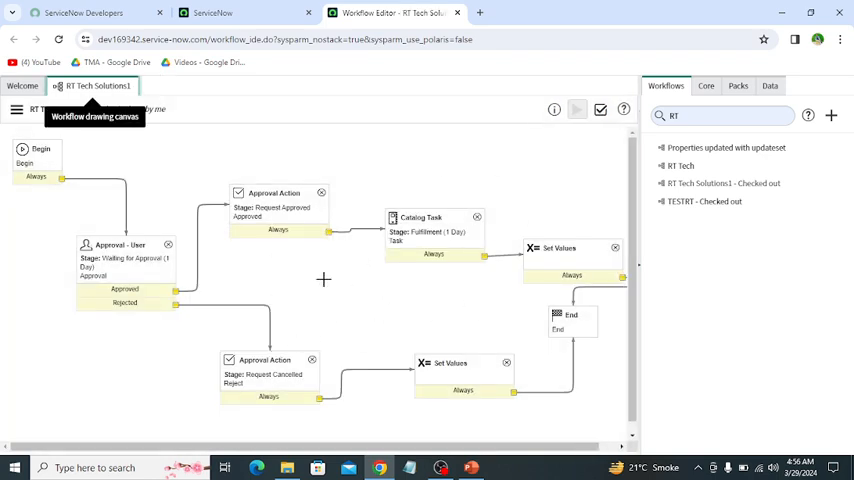
mouse_move(224, 146)
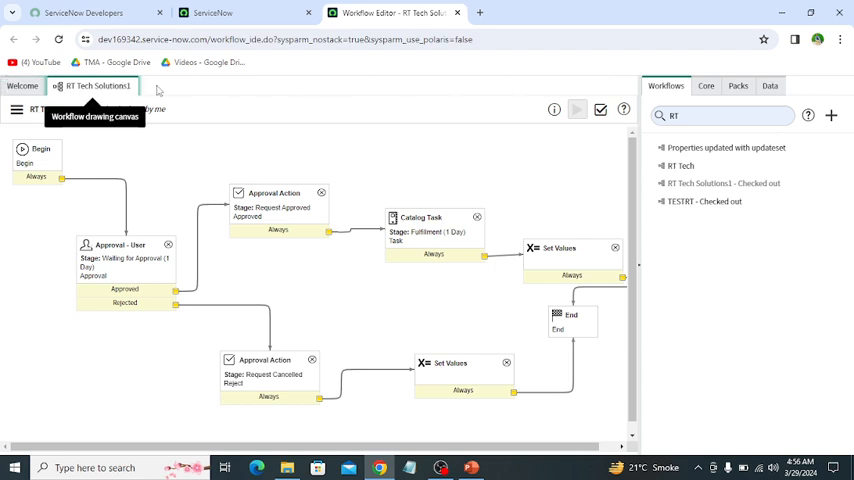
mouse_move(708, 140)
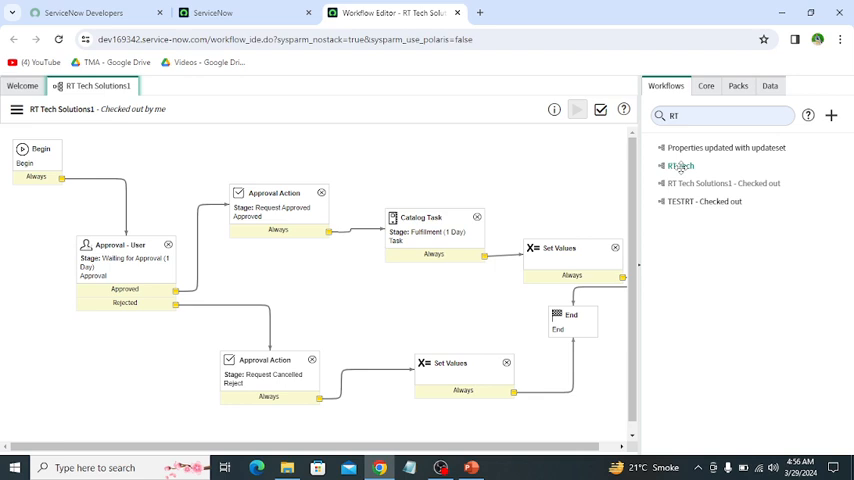
left_click(680, 164)
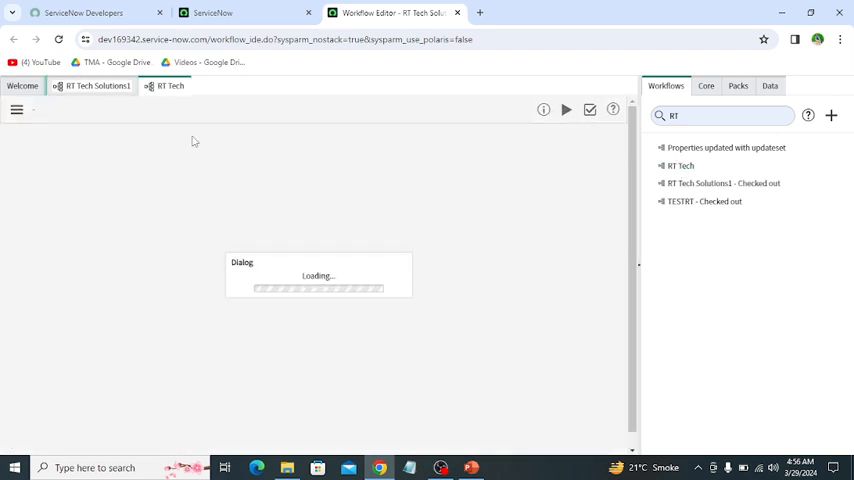
left_click(96, 84)
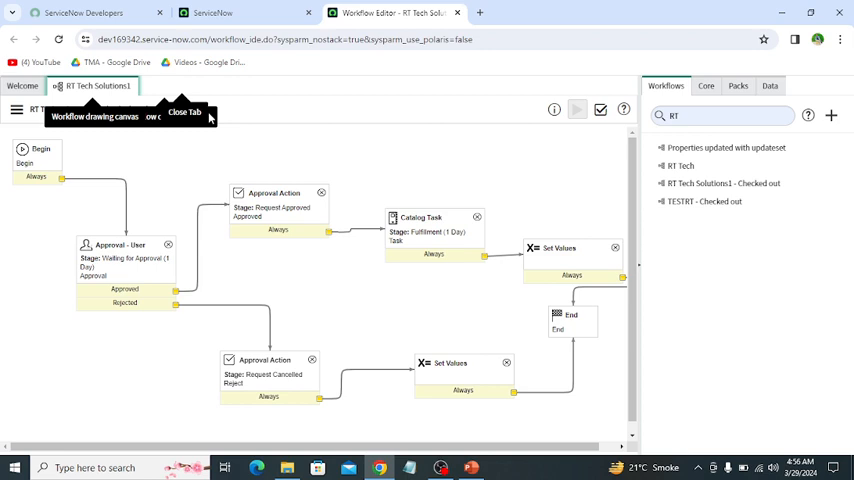
mouse_move(540, 124)
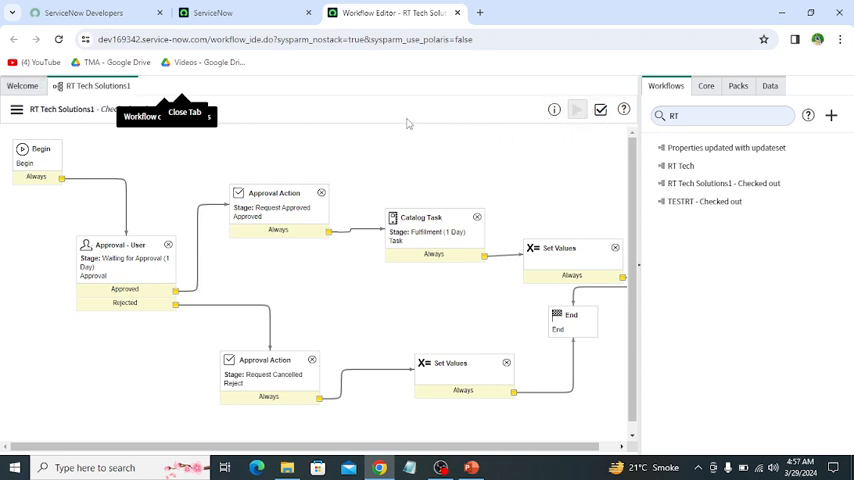
mouse_move(58, 122)
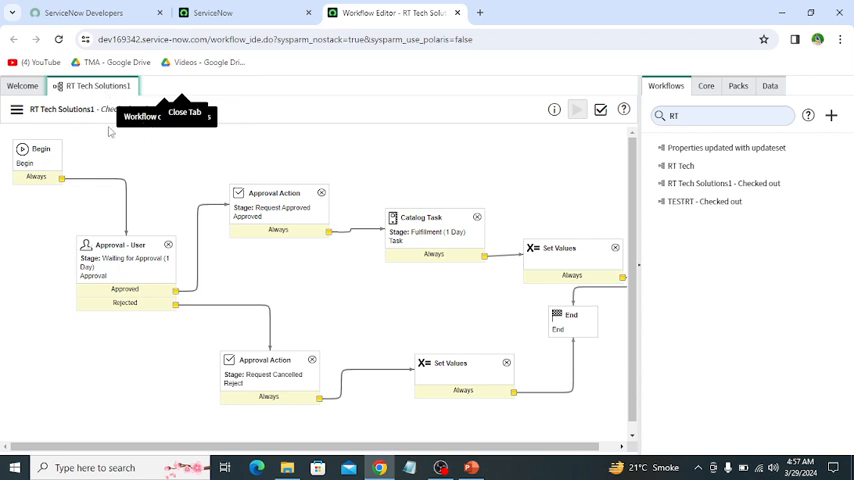
mouse_move(240, 132)
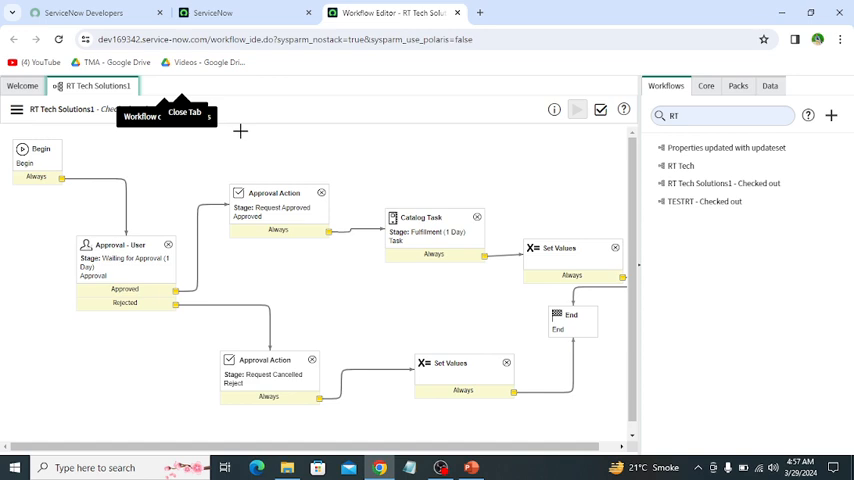
mouse_move(304, 172)
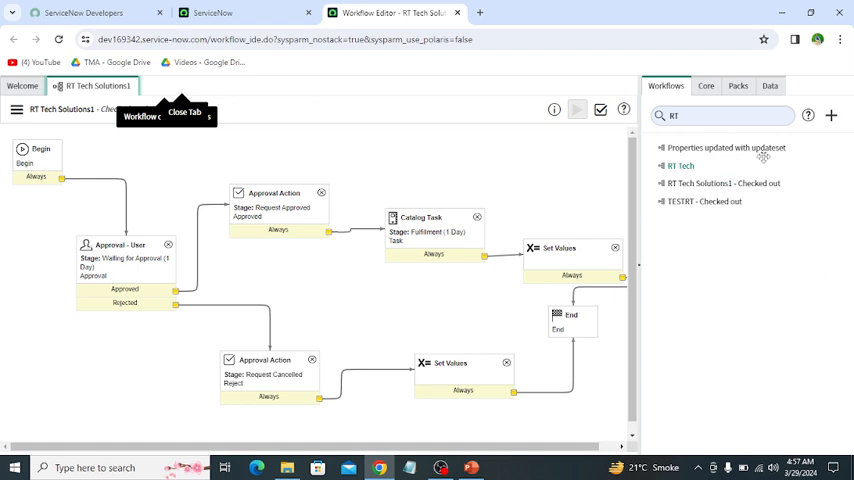
- Show the Core activity palette, glance at the Packs palette, and return to Core
left_click(706, 84)
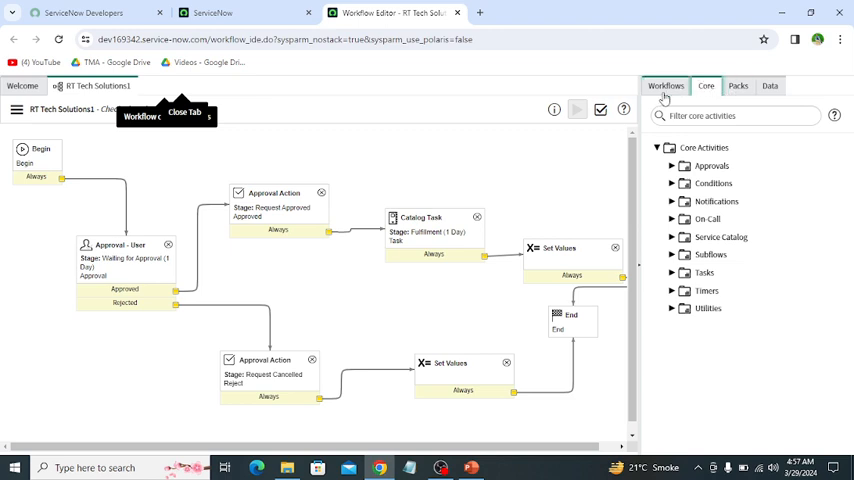
mouse_move(666, 84)
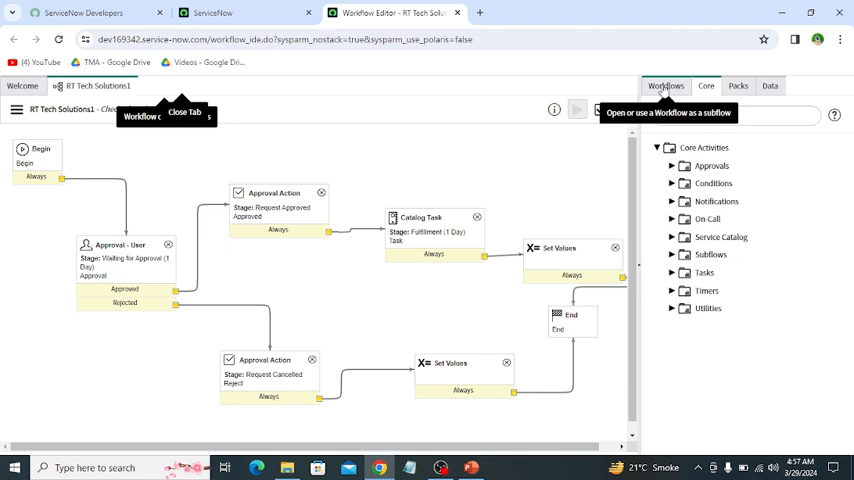
left_click(770, 84)
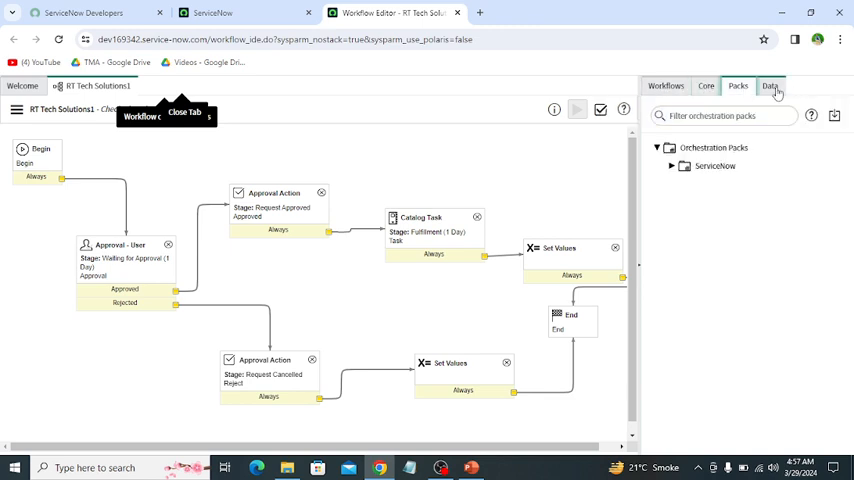
left_click(706, 84)
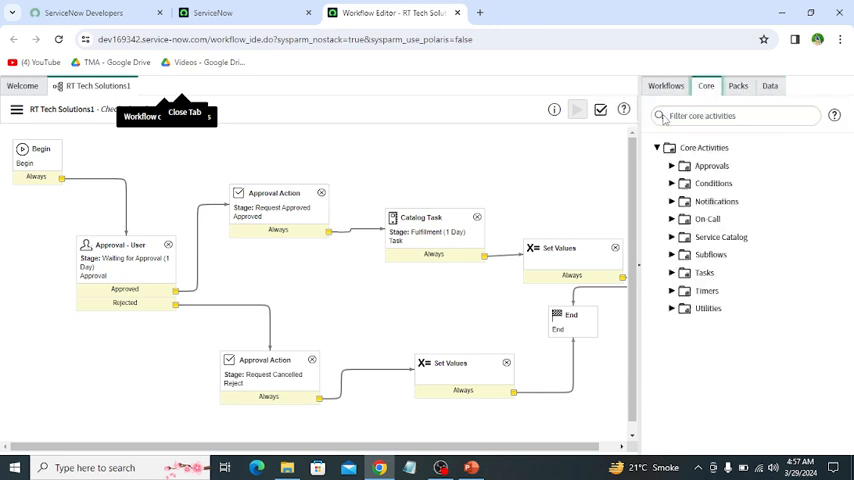
- Advance the PowerPoint deck to the Workflow Activities slide, then return to the Workflow Editor
left_click(470, 468)
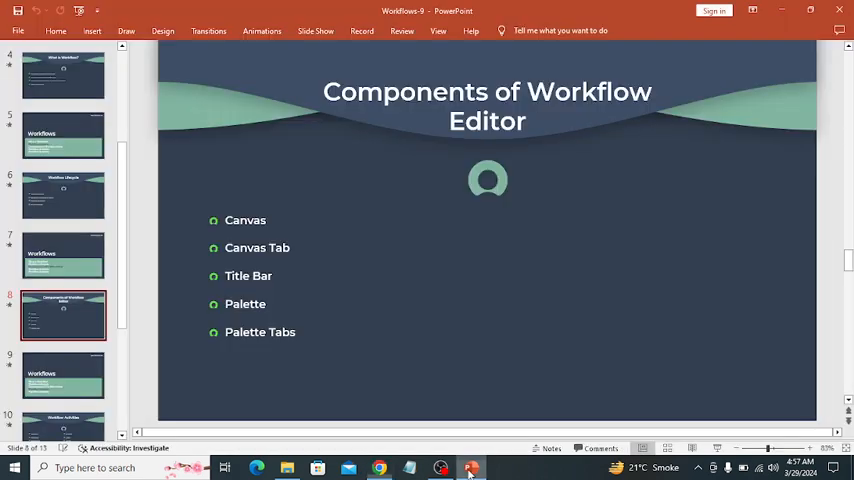
left_click(64, 376)
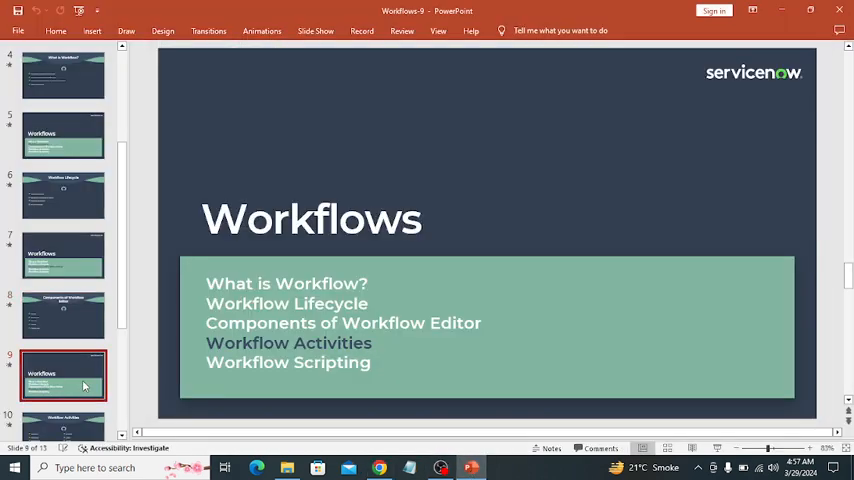
scroll("down", 3)
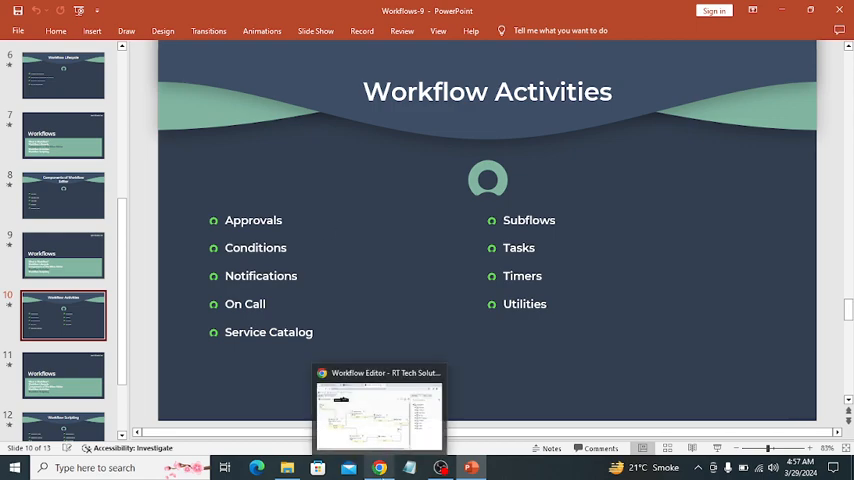
left_click(380, 410)
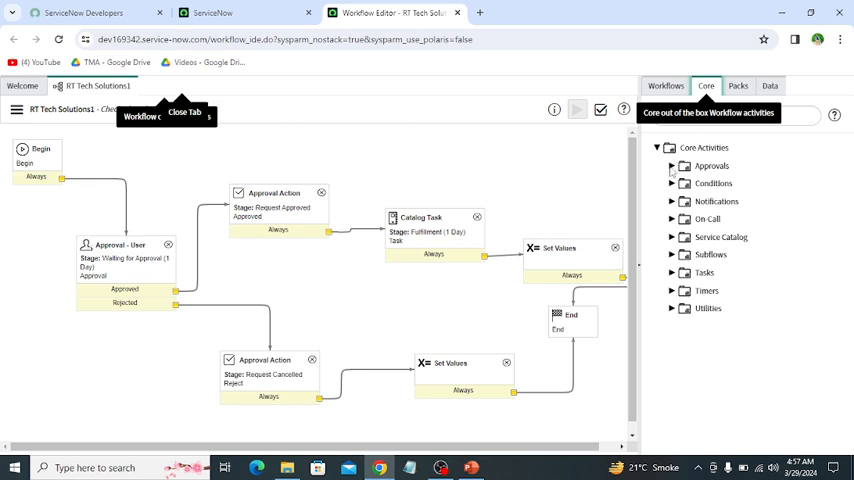
mouse_move(672, 172)
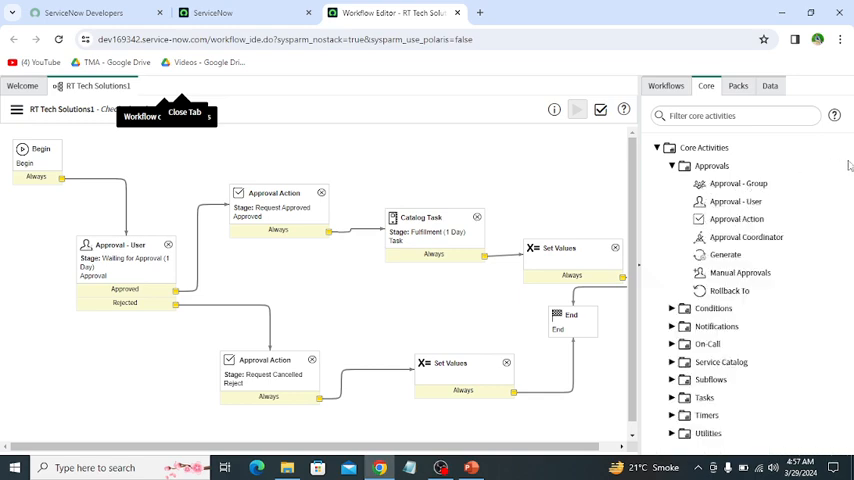
mouse_move(848, 164)
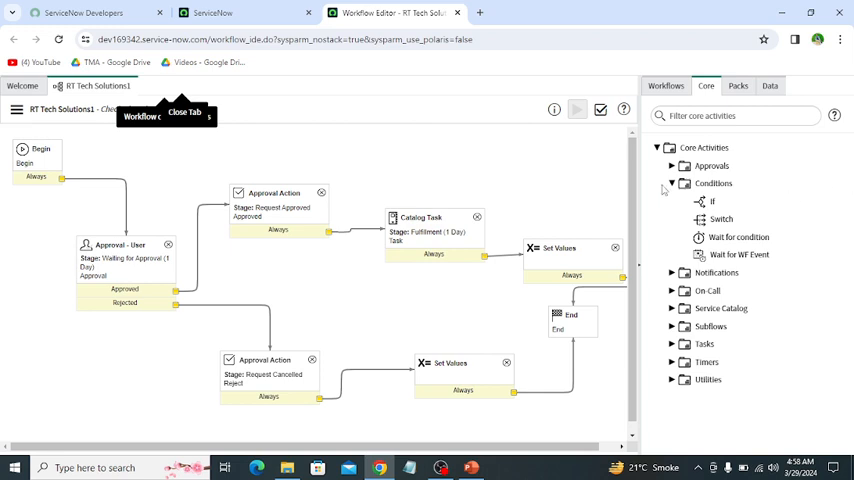
- Collapse Conditions and briefly expand the On Call and Service Catalog activity groups
left_click(672, 184)
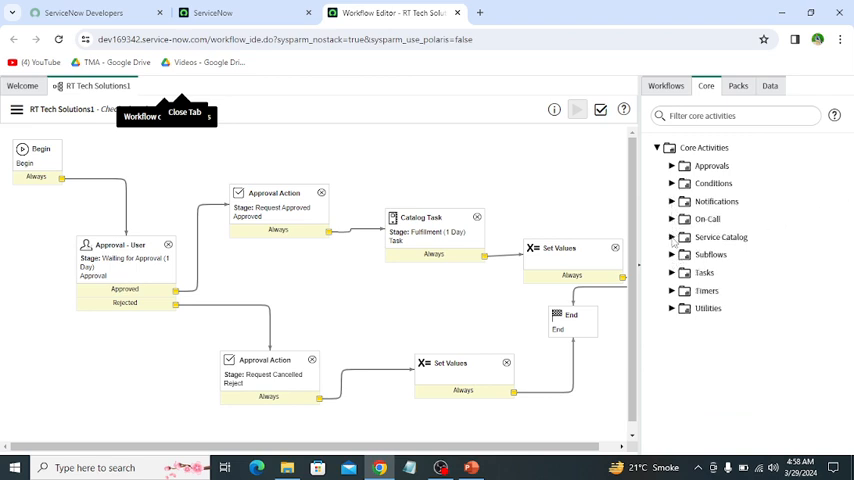
left_click(672, 220)
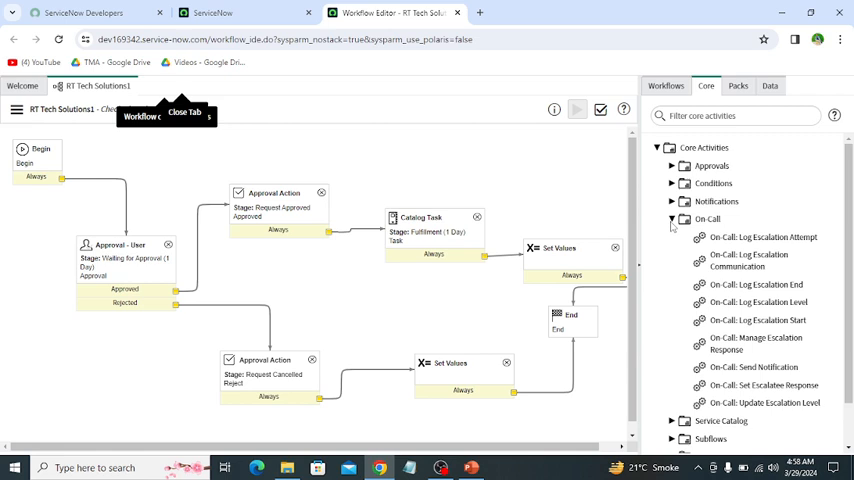
left_click(672, 220)
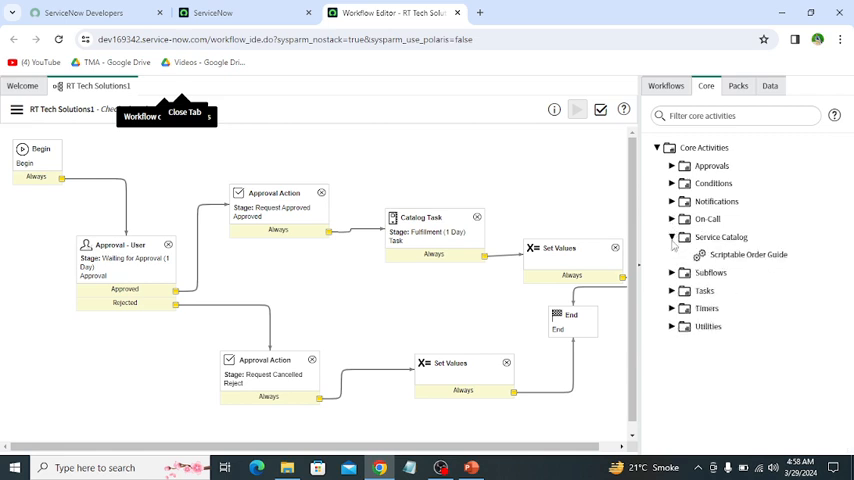
left_click(672, 236)
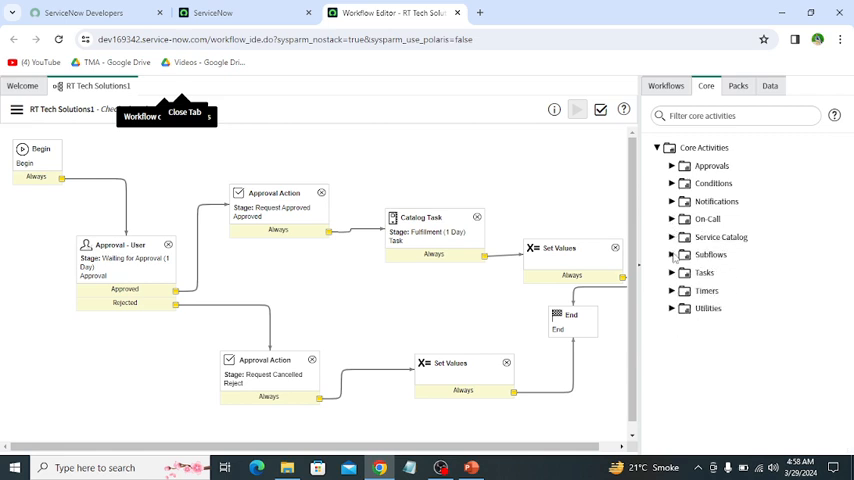
left_click(672, 254)
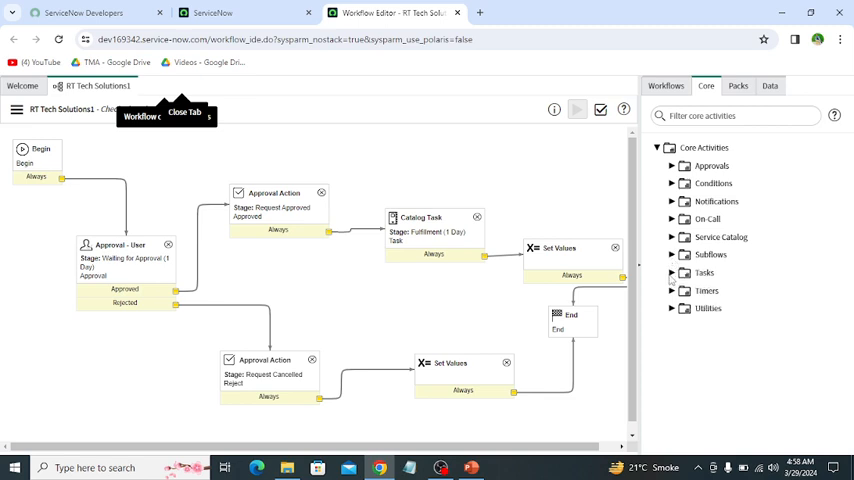
- Expand the Timers and Utilities groups to browse their activities, including Branch
left_click(672, 272)
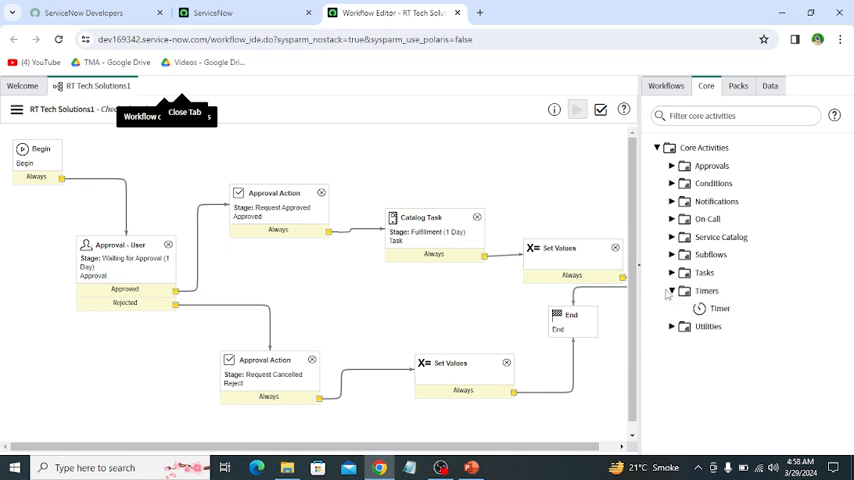
mouse_move(668, 300)
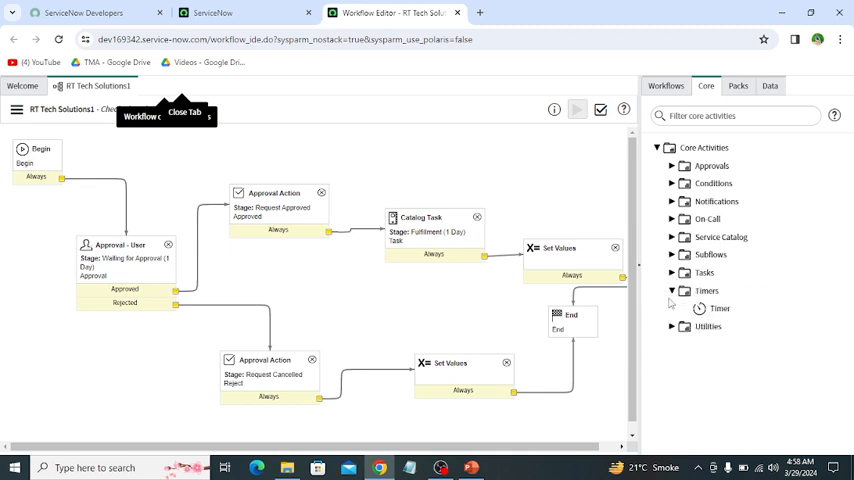
left_click(672, 308)
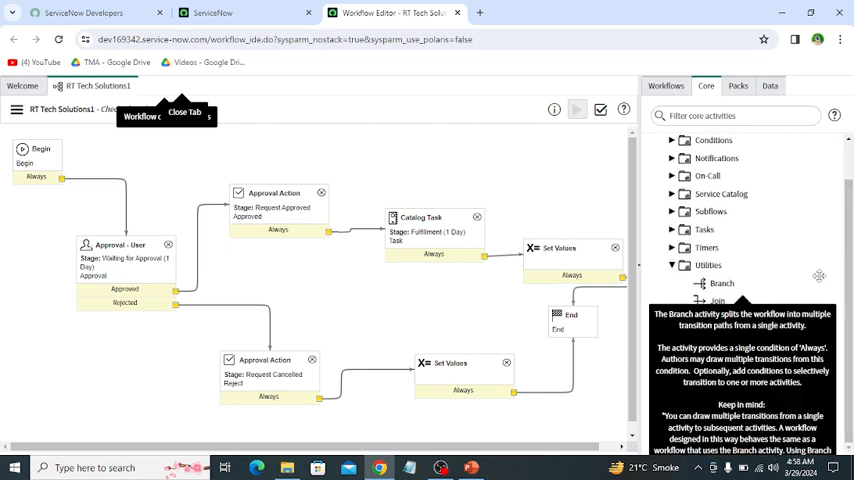
mouse_move(382, 192)
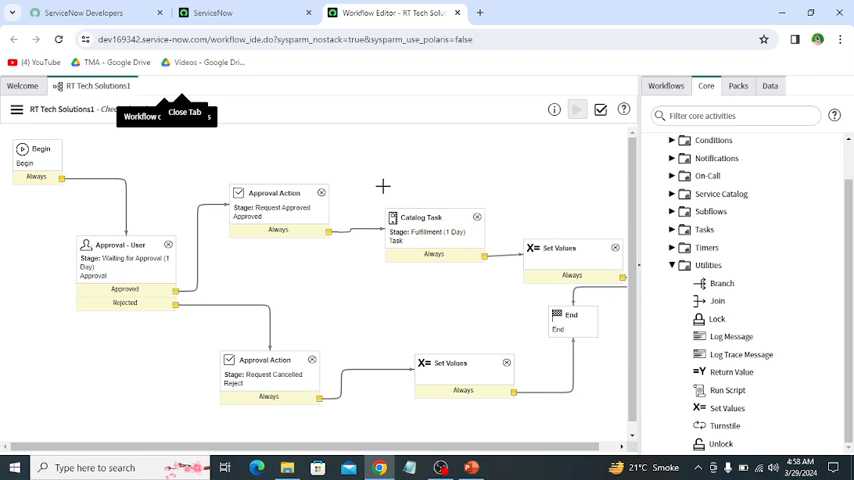
mouse_move(836, 330)
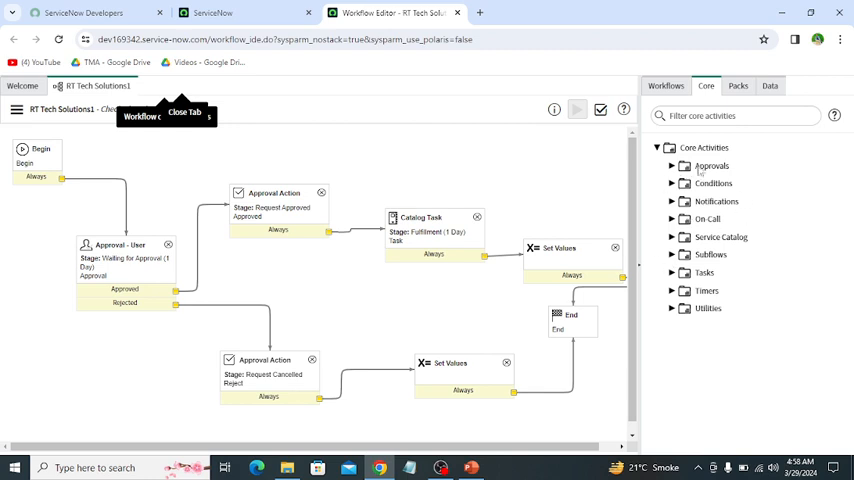
mouse_move(718, 208)
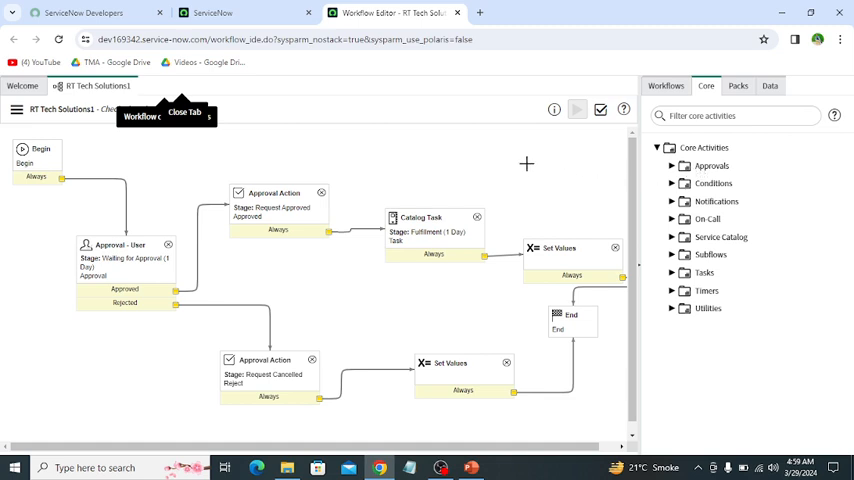
mouse_move(568, 178)
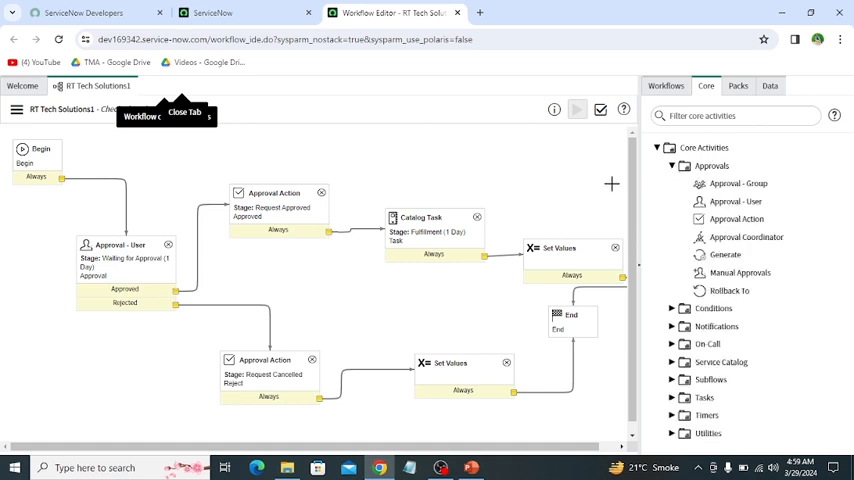
mouse_move(672, 168)
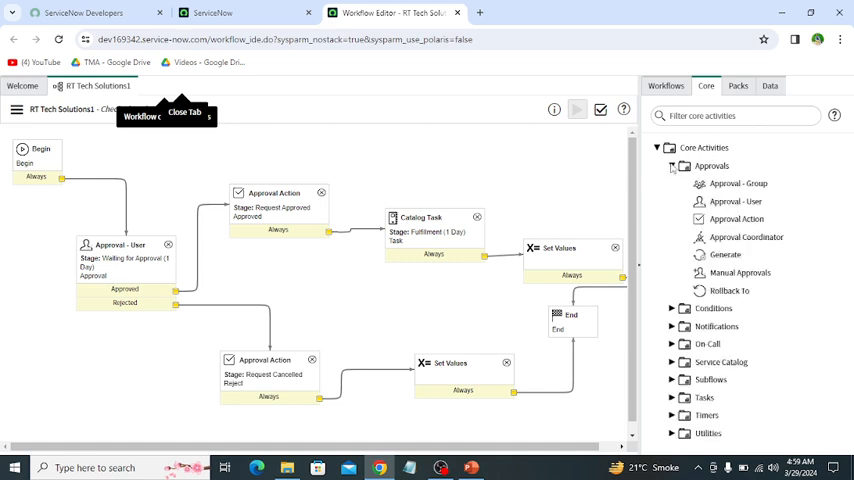
left_click(672, 184)
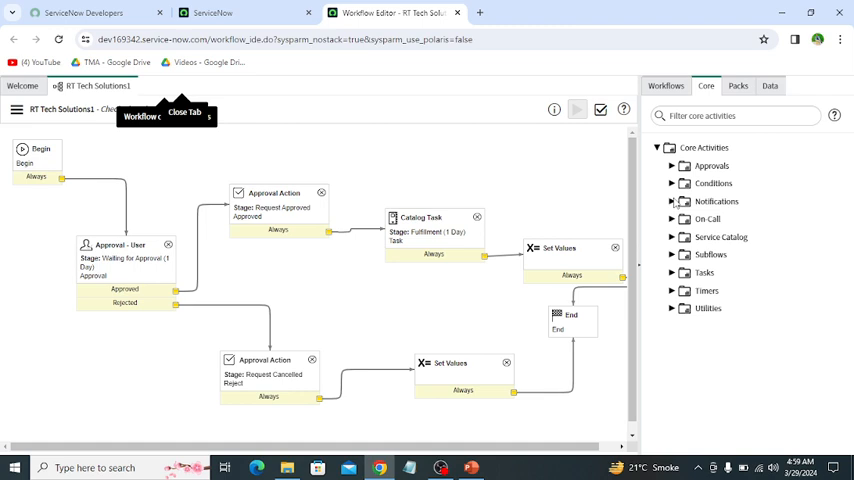
left_click(672, 184)
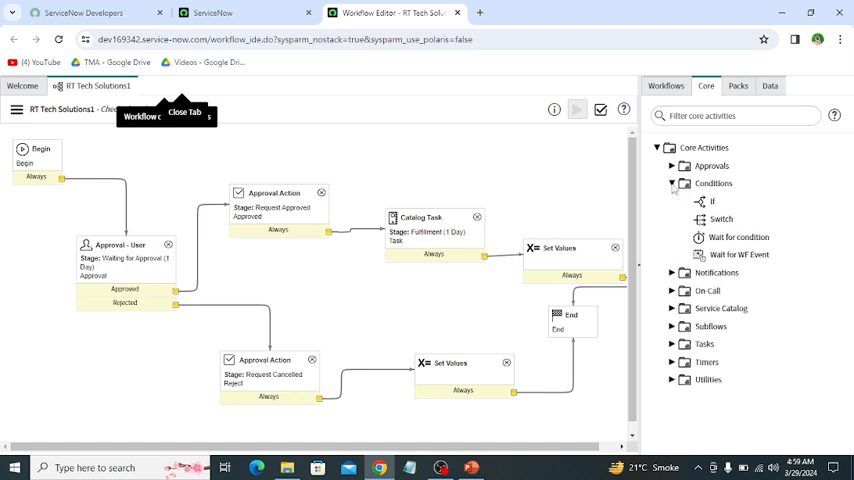
left_click(672, 184)
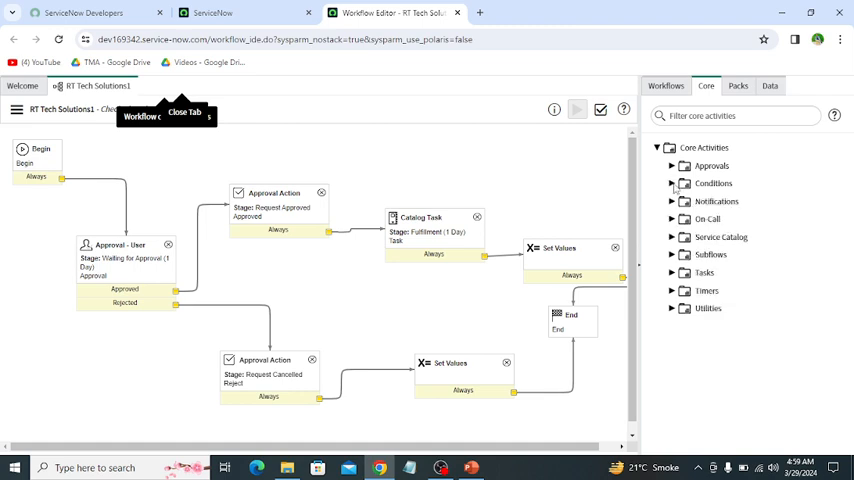
left_click(672, 200)
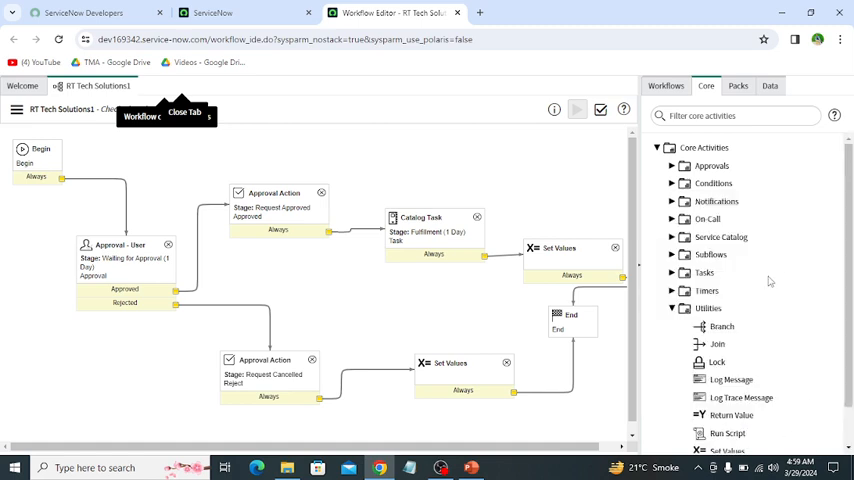
left_click(672, 308)
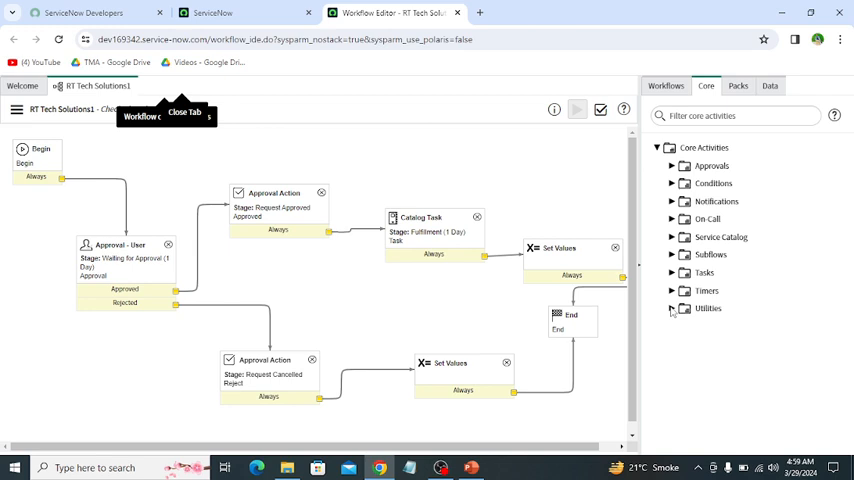
mouse_move(722, 236)
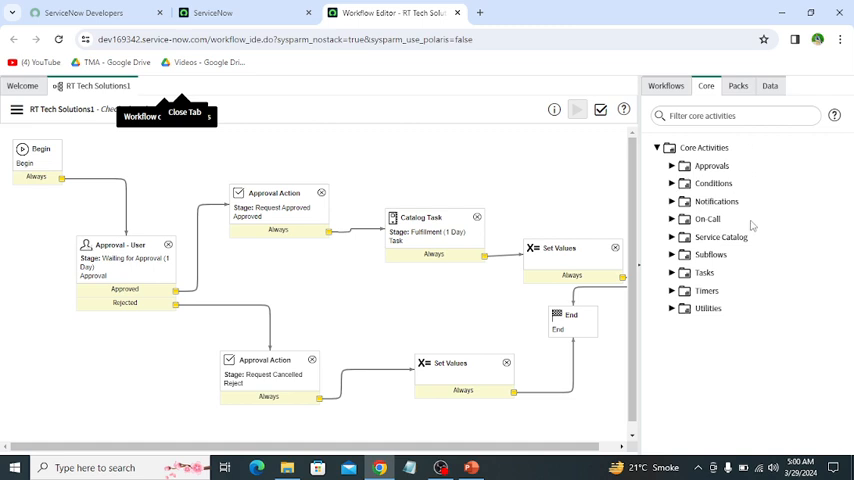
mouse_move(704, 220)
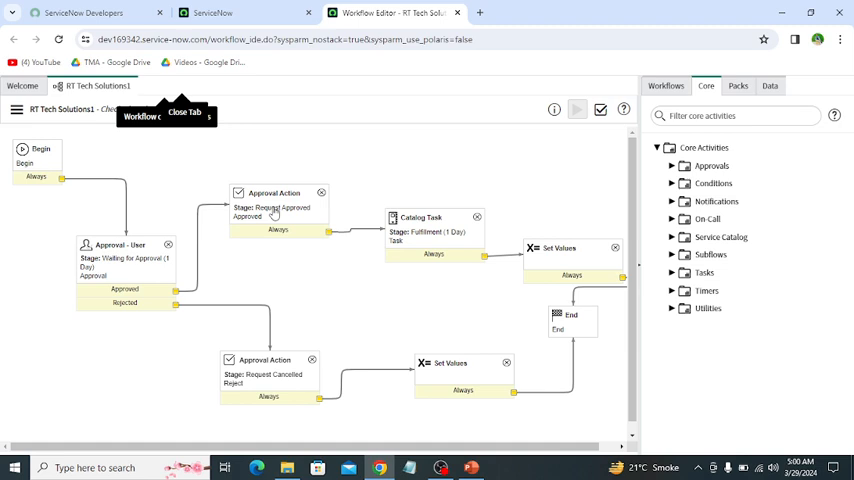
mouse_move(450, 240)
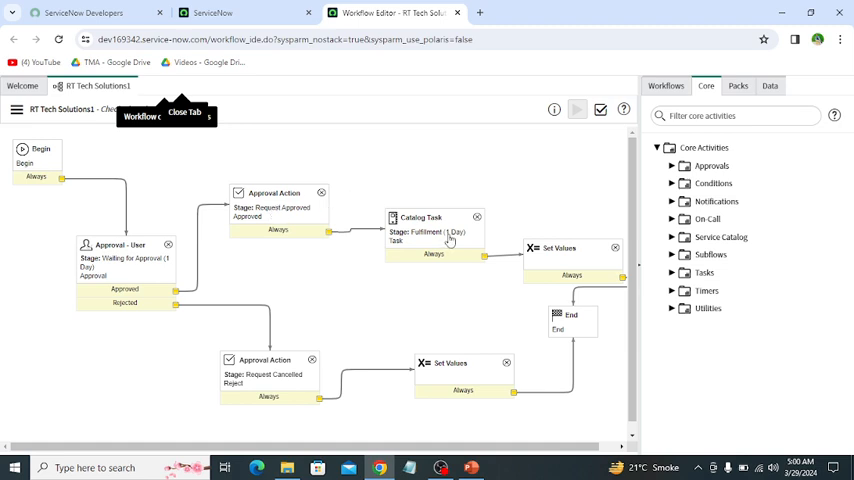
mouse_move(450, 242)
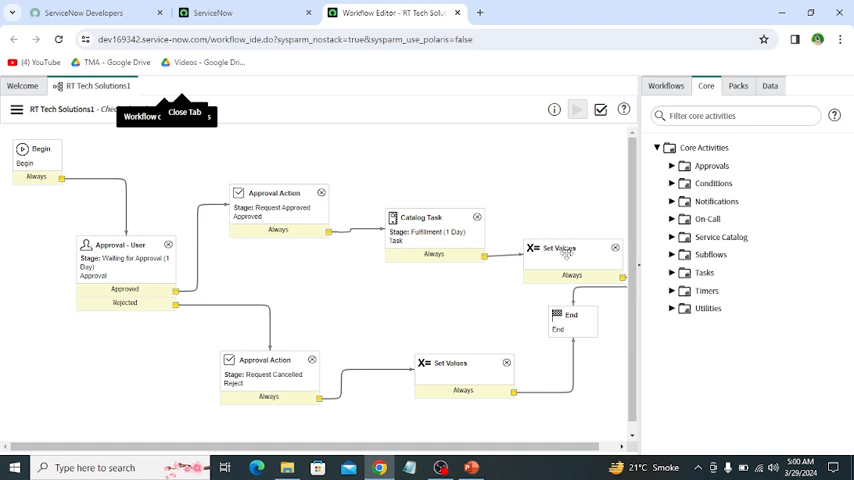
mouse_move(568, 436)
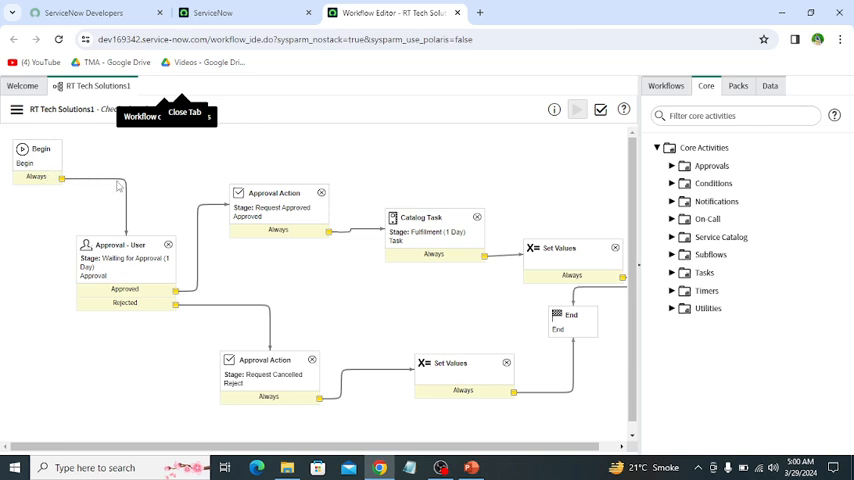
mouse_move(136, 298)
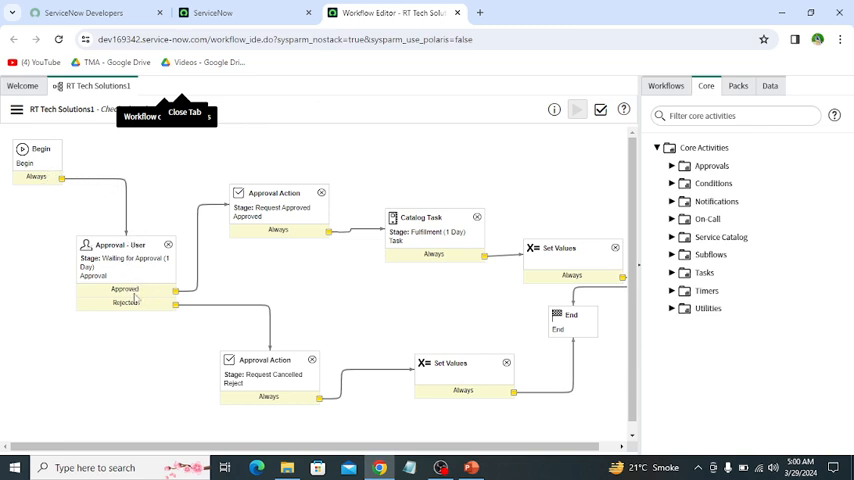
mouse_move(304, 388)
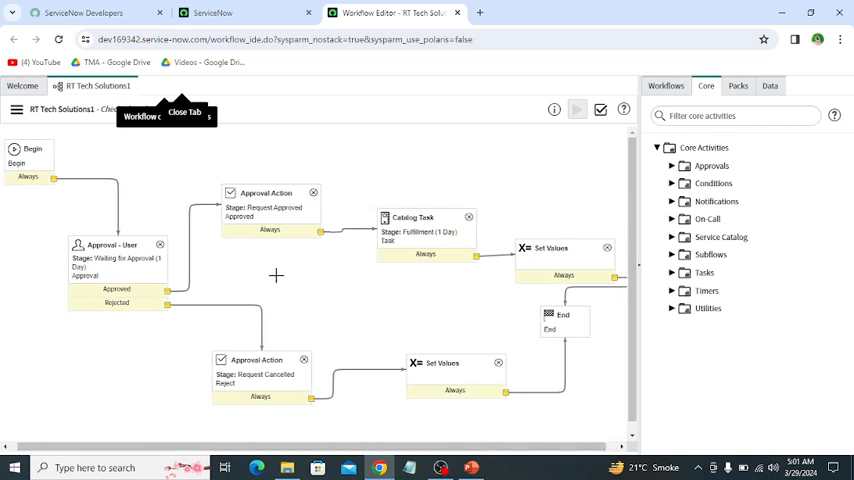
mouse_move(344, 164)
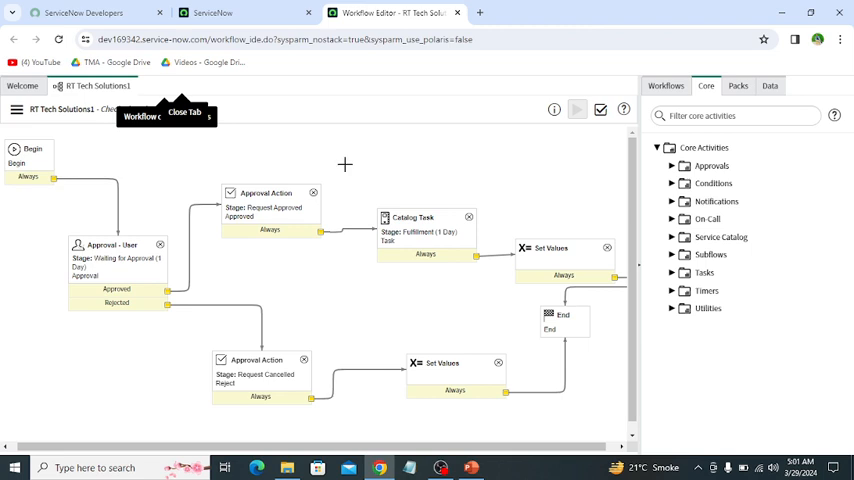
mouse_move(252, 188)
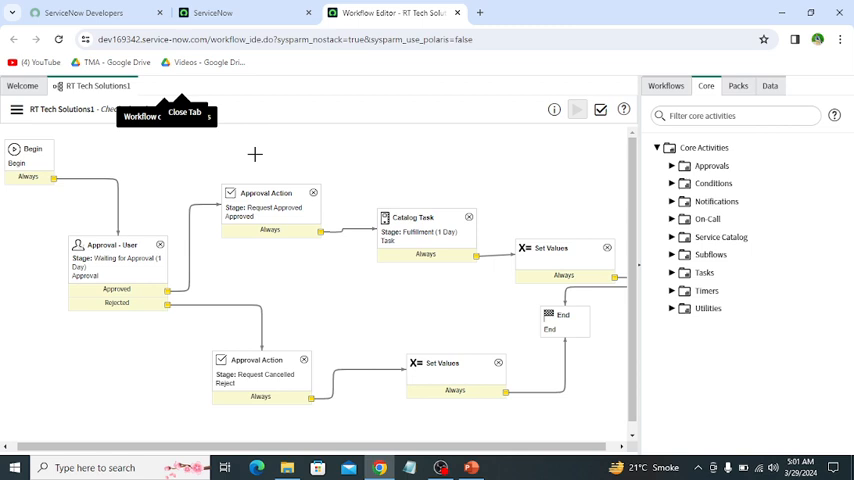
mouse_move(226, 150)
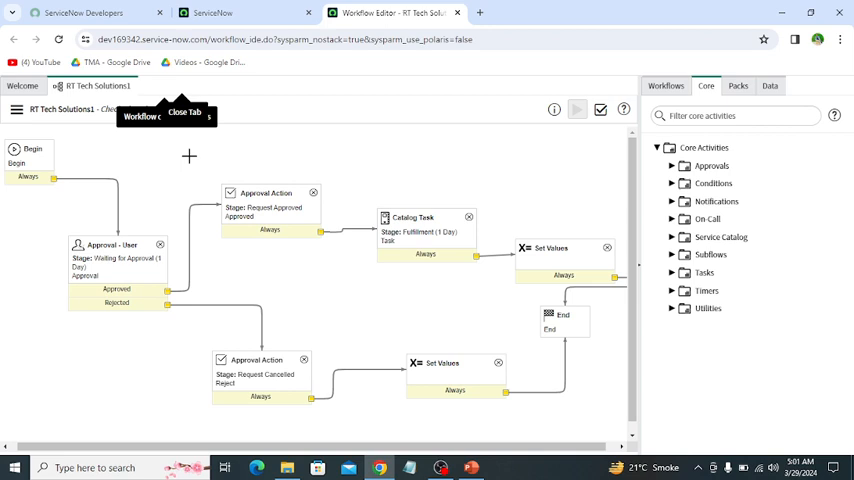
mouse_move(376, 344)
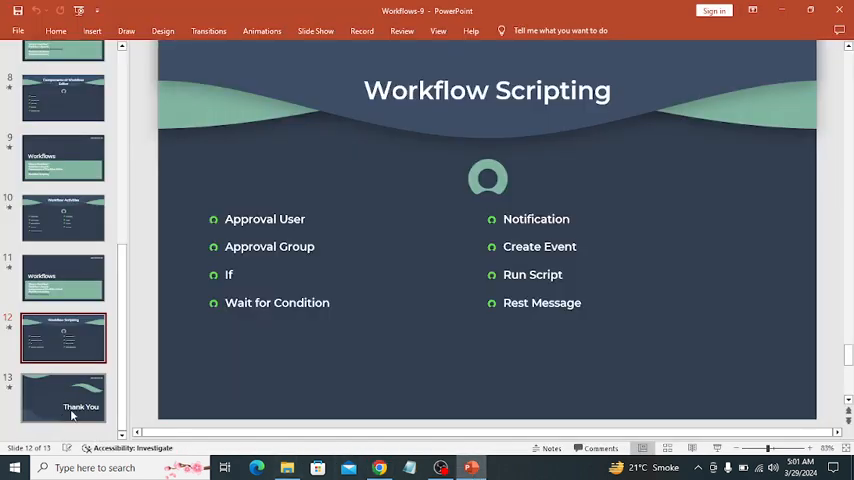
mouse_move(76, 410)
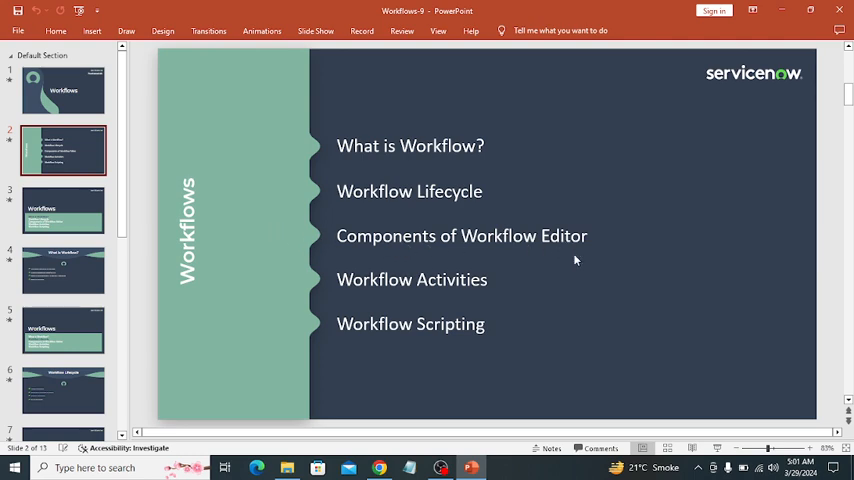
mouse_move(528, 296)
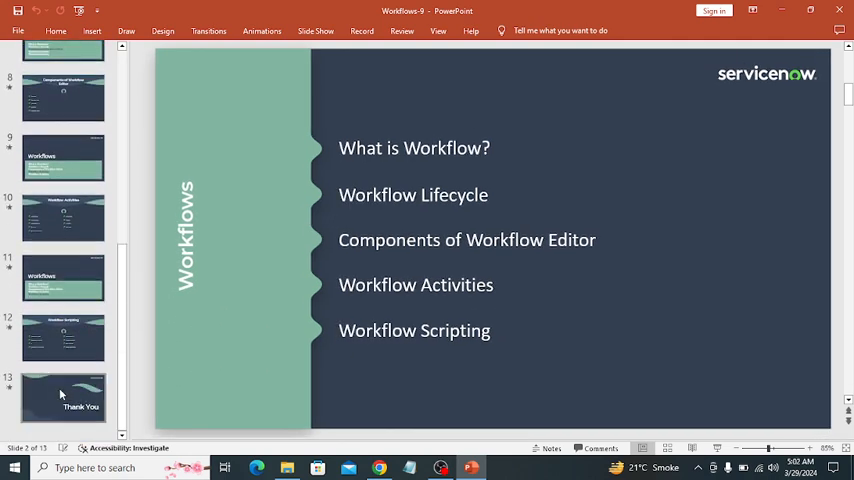
- Go to slide 13, the closing Thank You slide
left_click(64, 396)
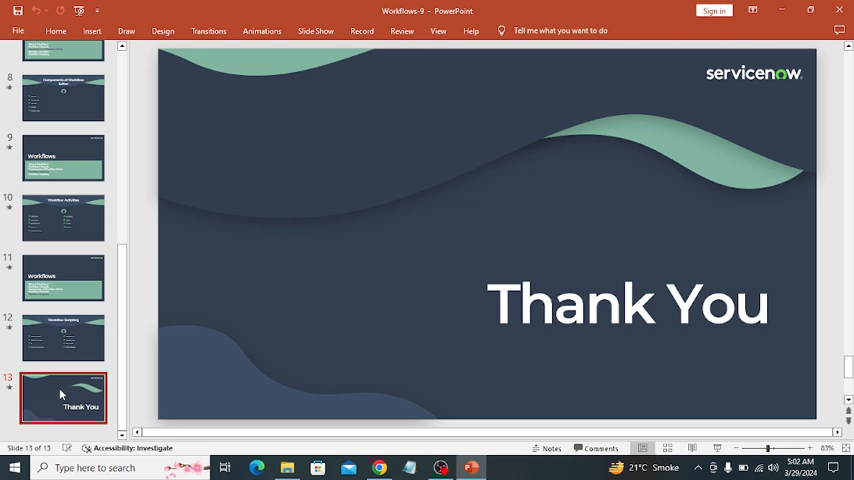